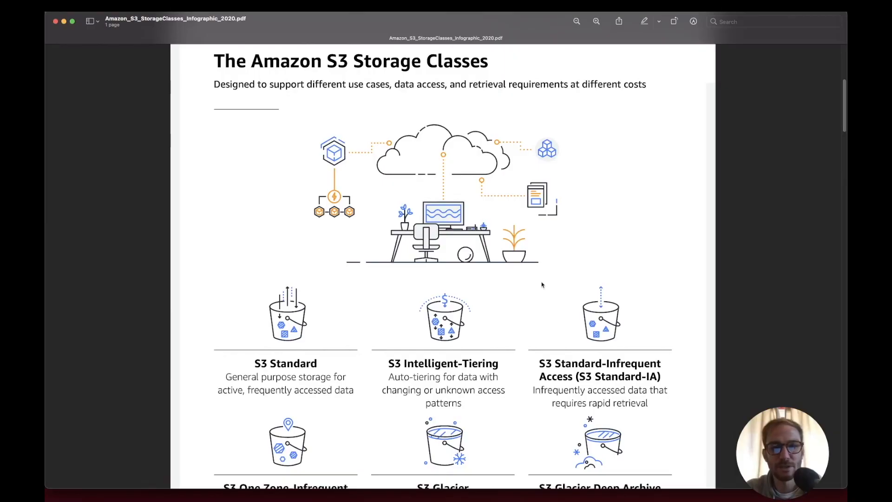
scroll(down, 3)
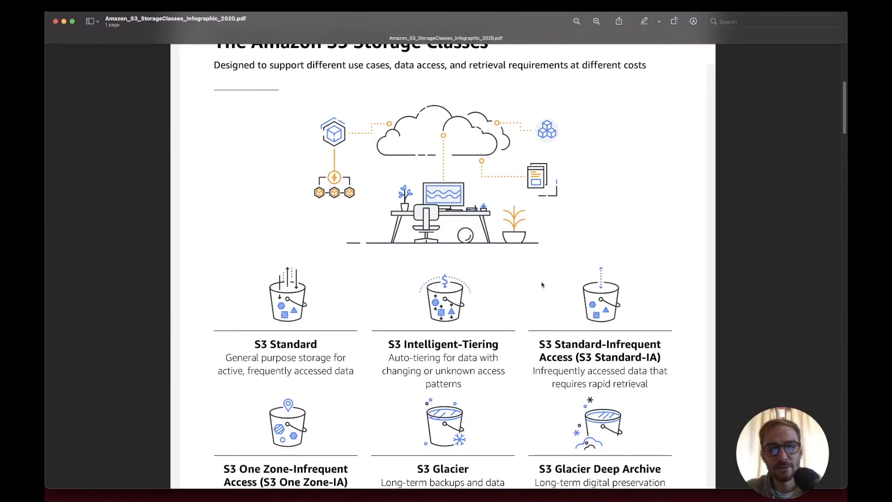
scroll(down, 3)
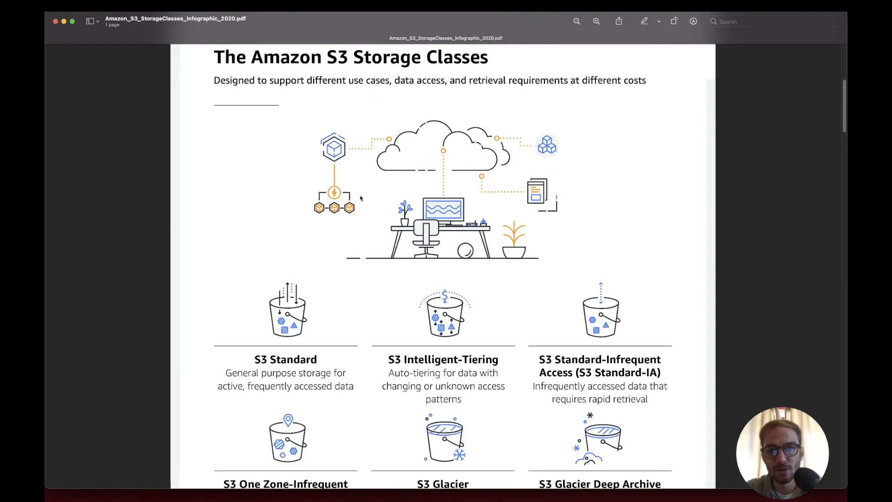
scroll(down, 3)
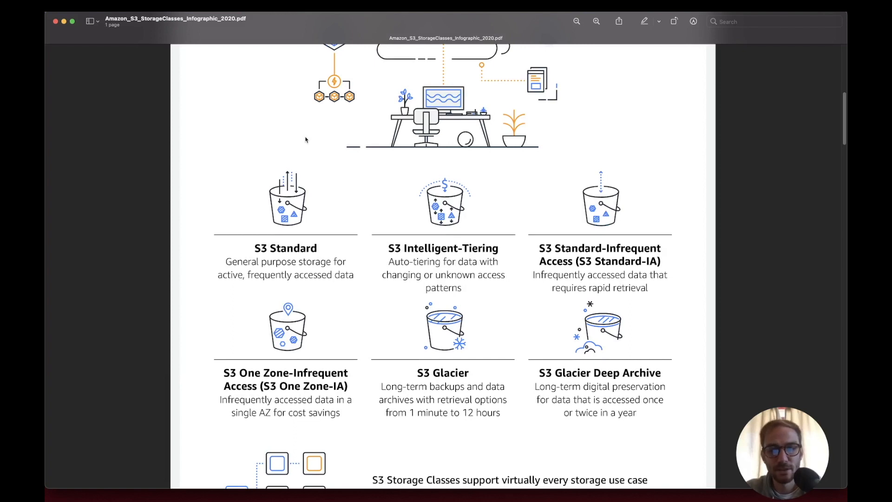
scroll(down, 3)
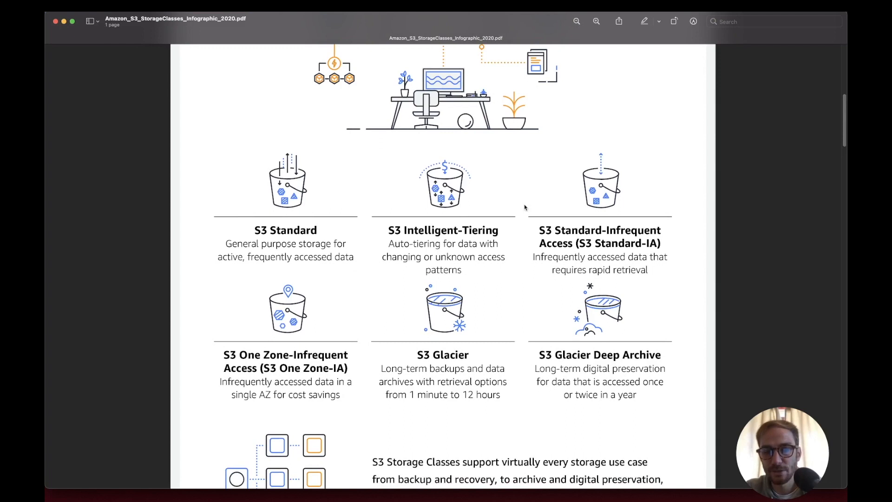
scroll(down, 3)
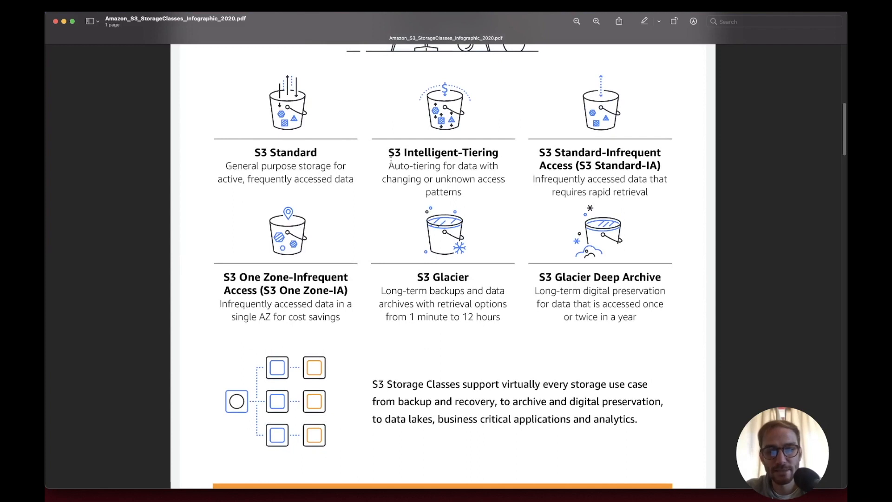
mouse_move(462, 271)
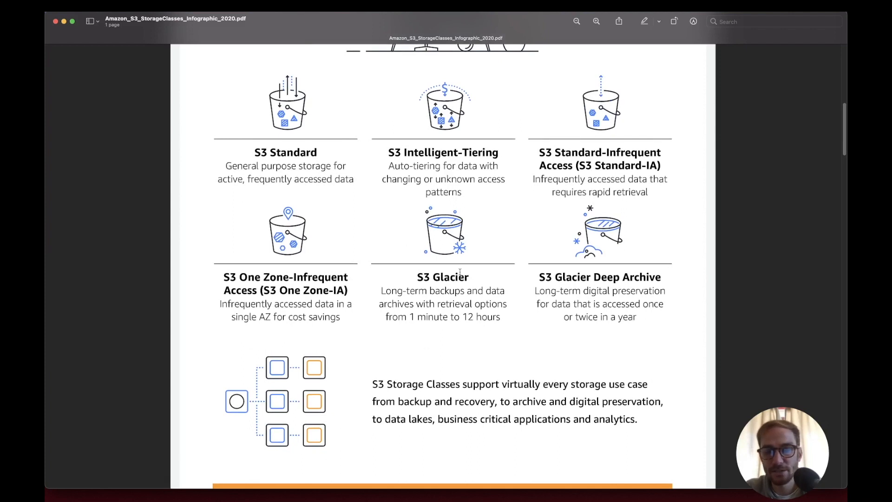
scroll(up, 3)
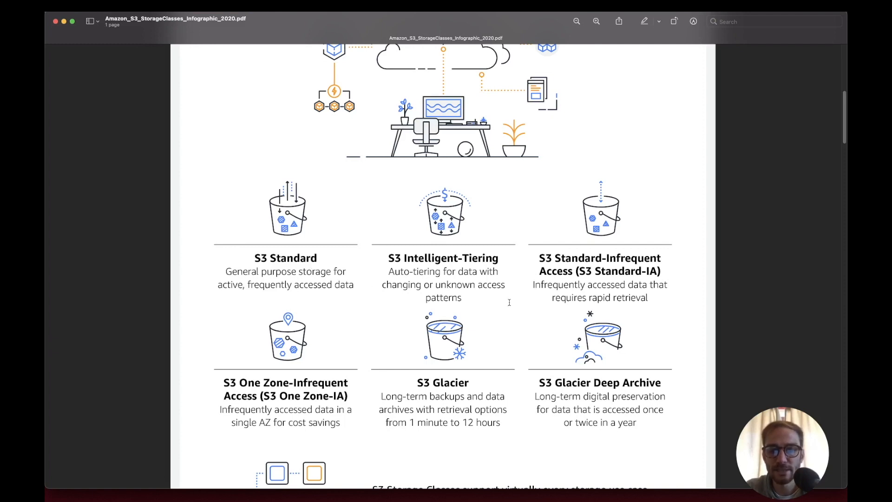
mouse_move(486, 210)
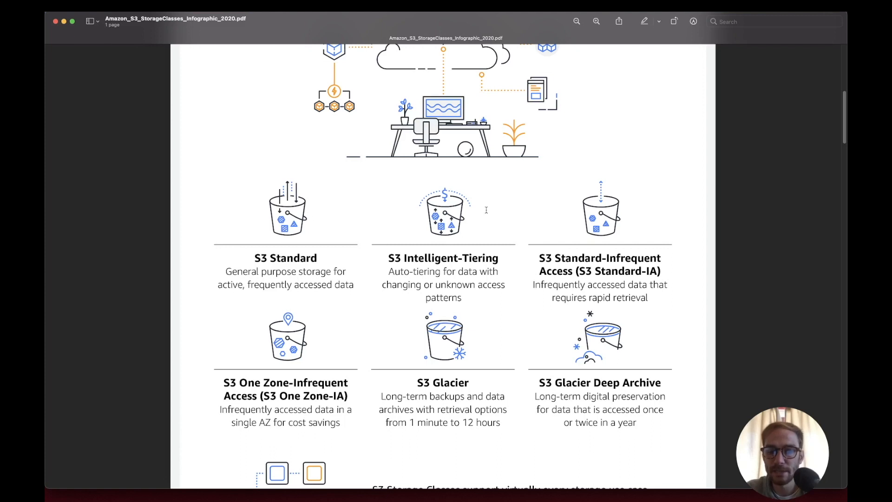
scroll(down, 3)
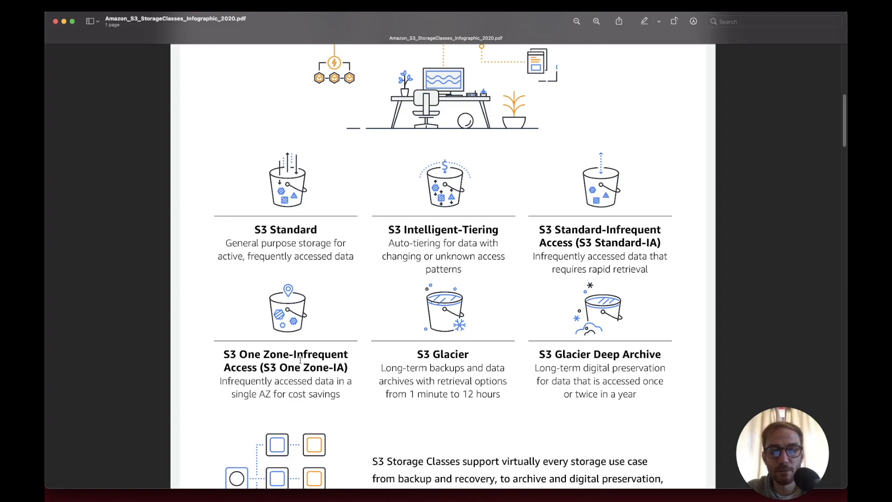
scroll(down, 3)
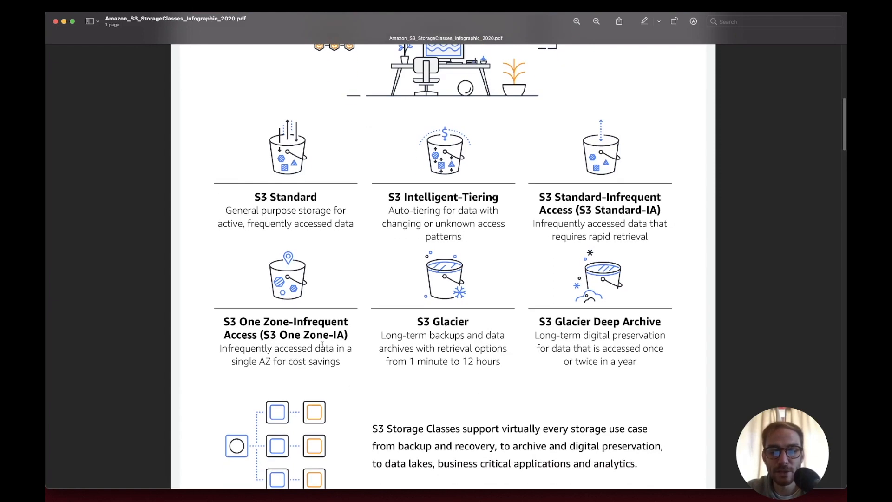
mouse_move(347, 374)
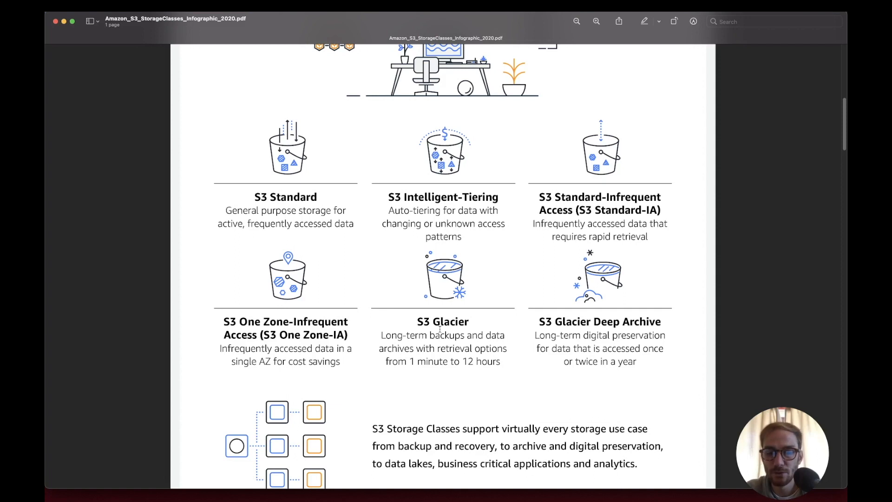
mouse_move(499, 290)
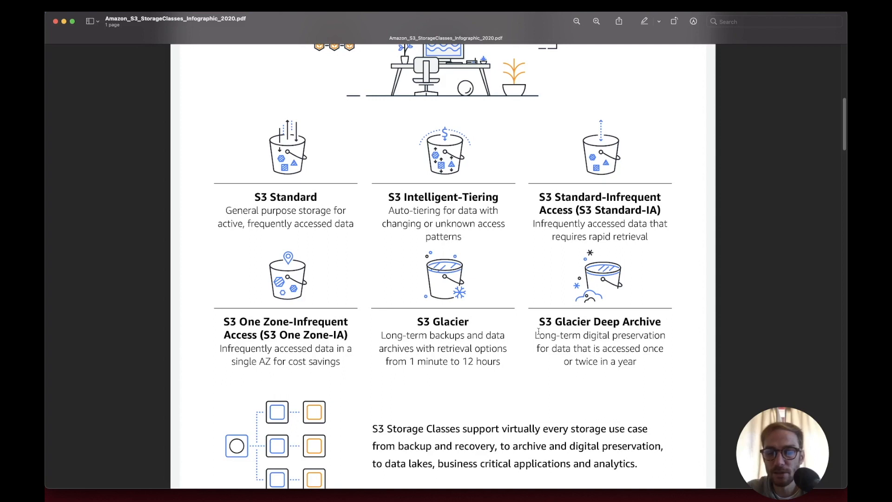
scroll(down, 3)
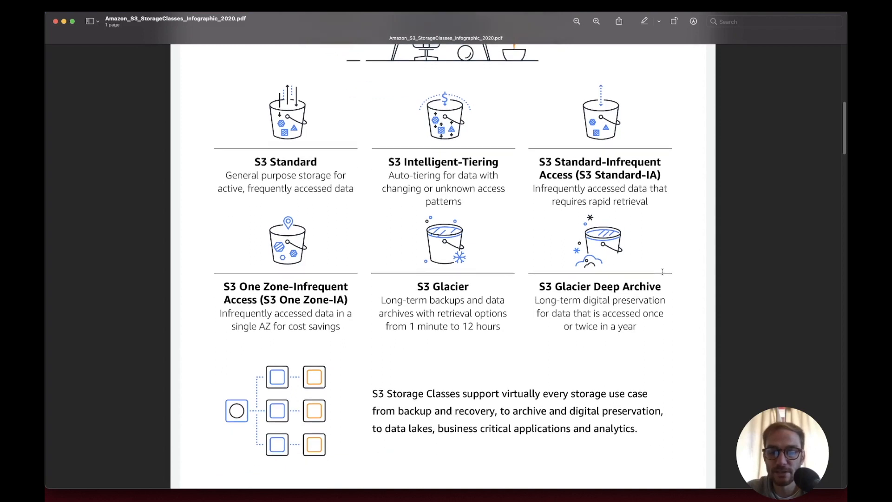
mouse_move(613, 343)
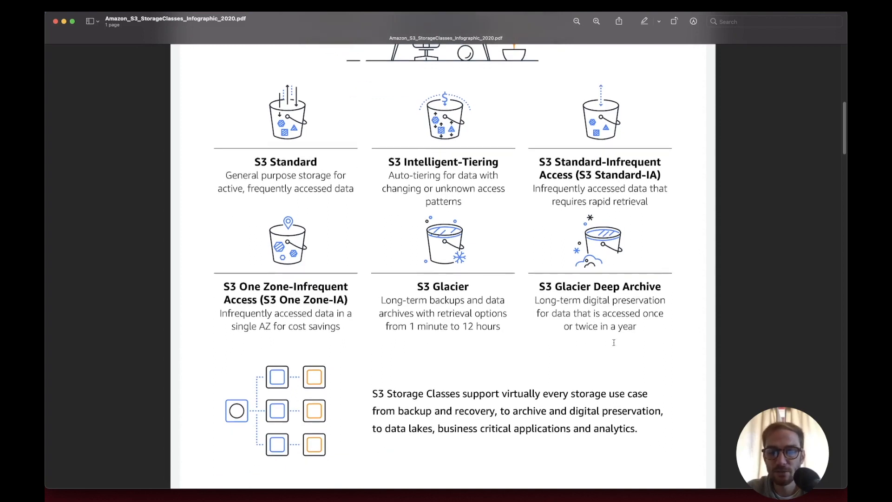
mouse_move(554, 237)
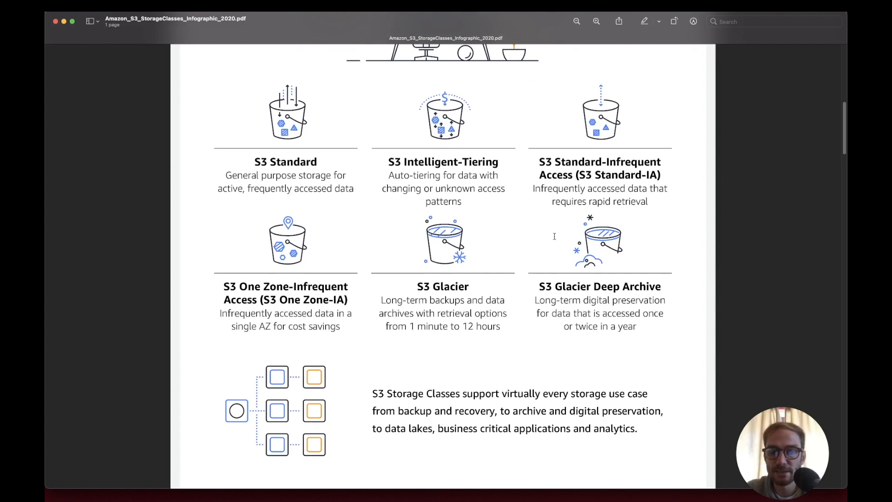
mouse_move(473, 238)
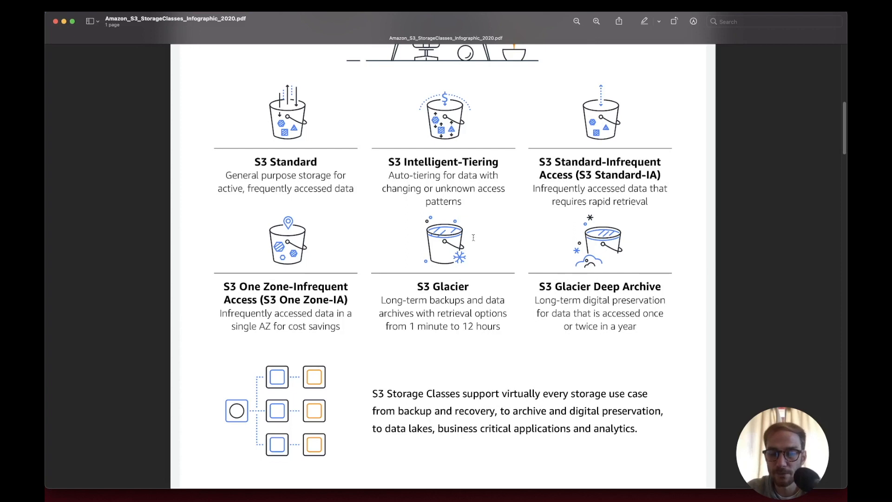
scroll(down, 3)
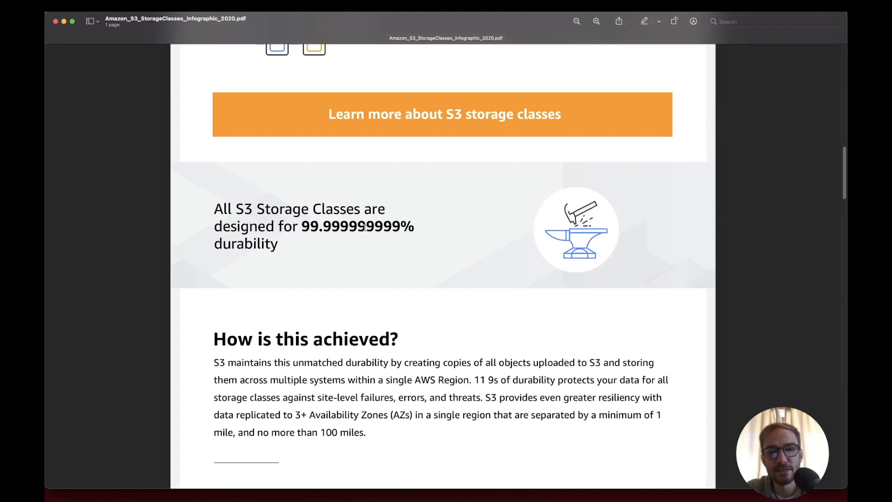
scroll(down, 3)
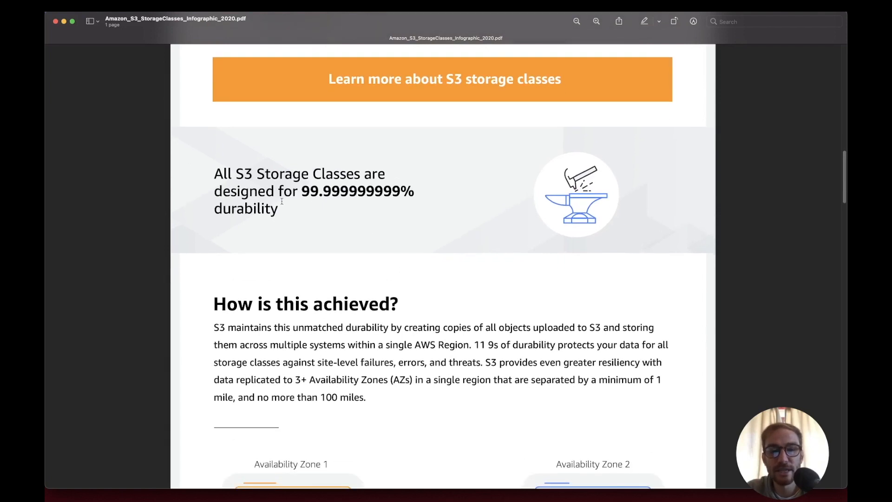
mouse_move(427, 199)
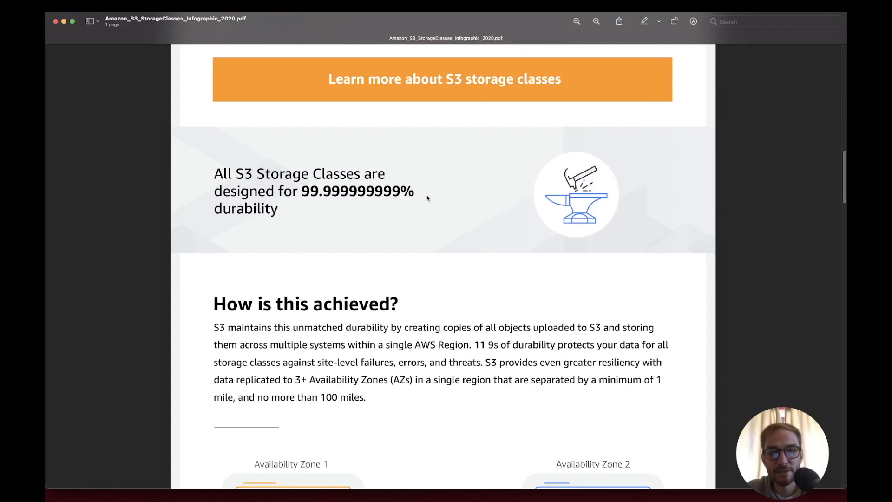
scroll(down, 3)
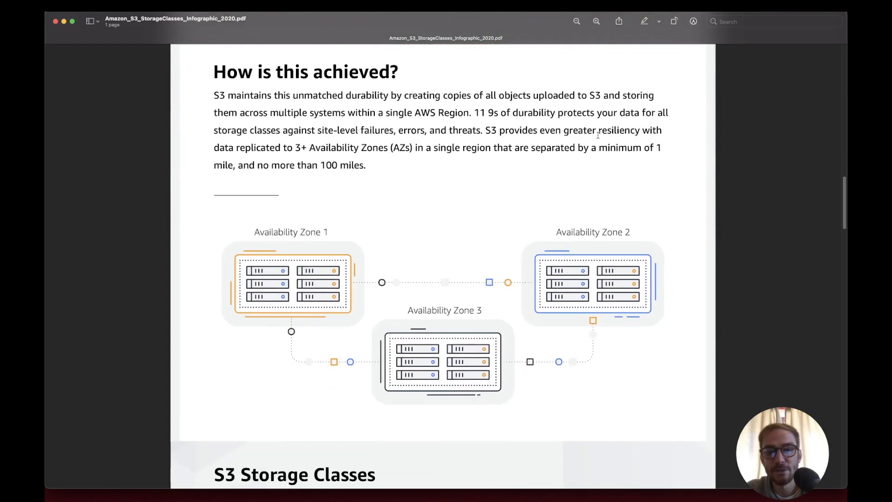
scroll(down, 3)
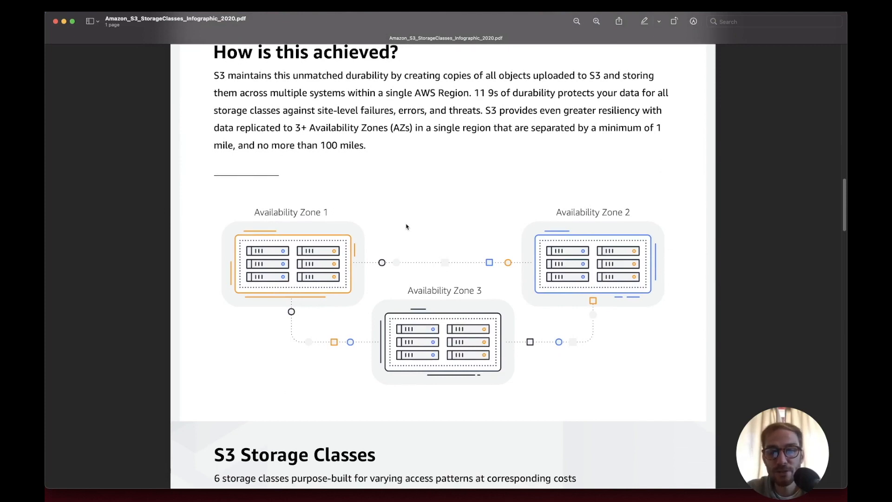
scroll(down, 3)
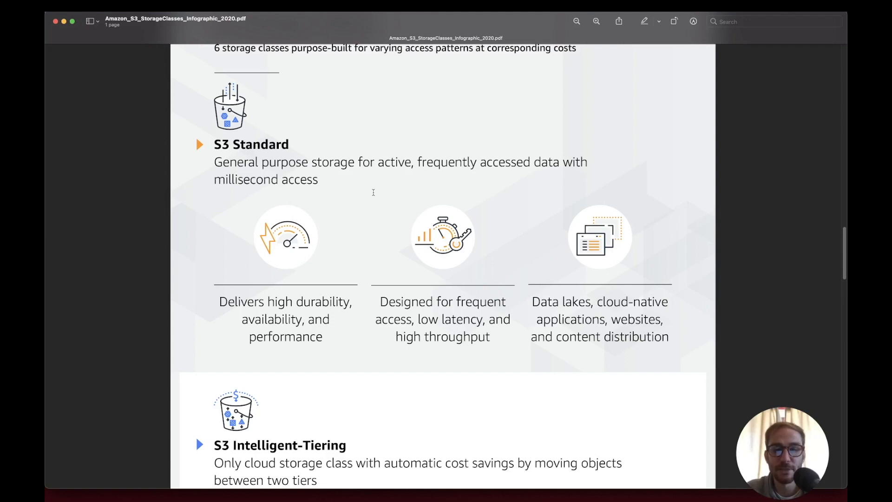
scroll(down, 3)
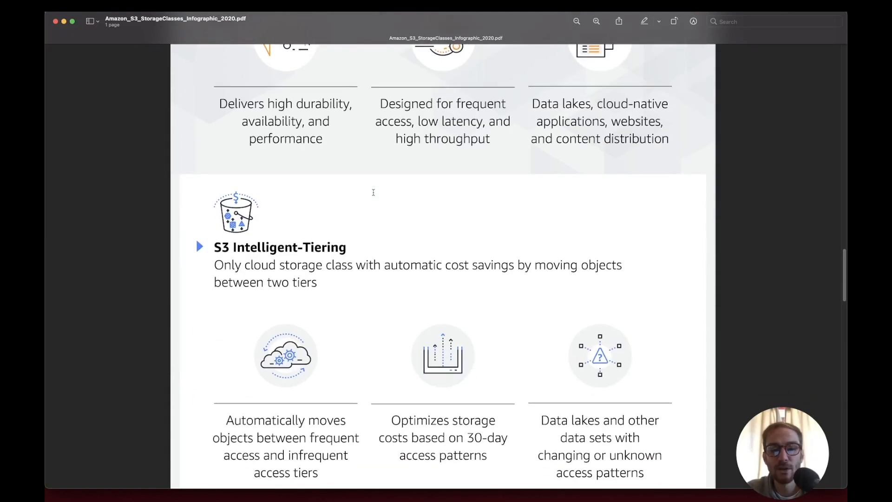
scroll(down, 3)
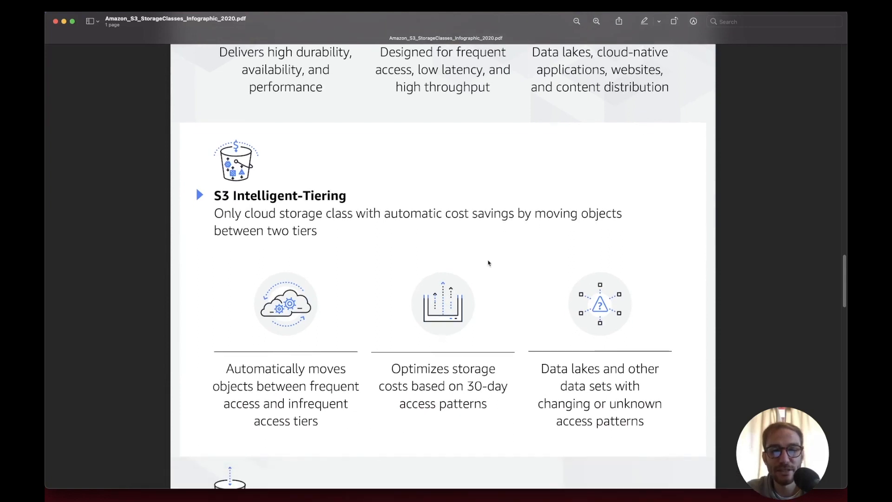
scroll(down, 3)
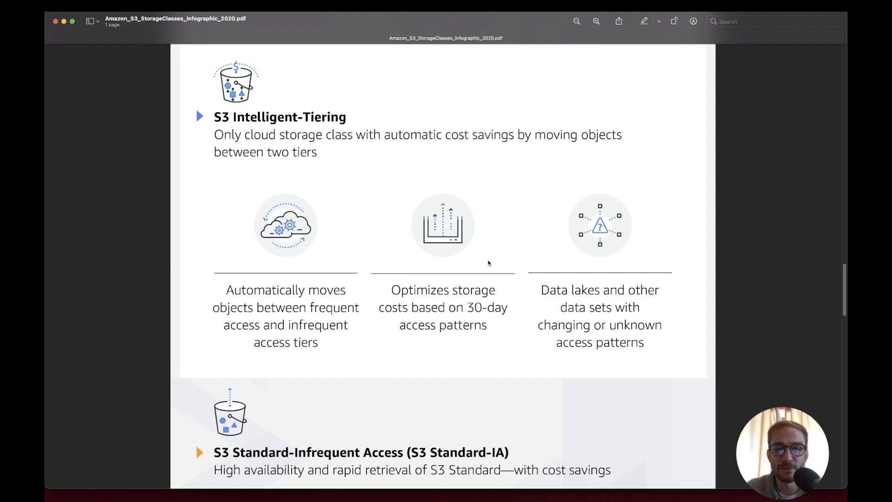
scroll(down, 3)
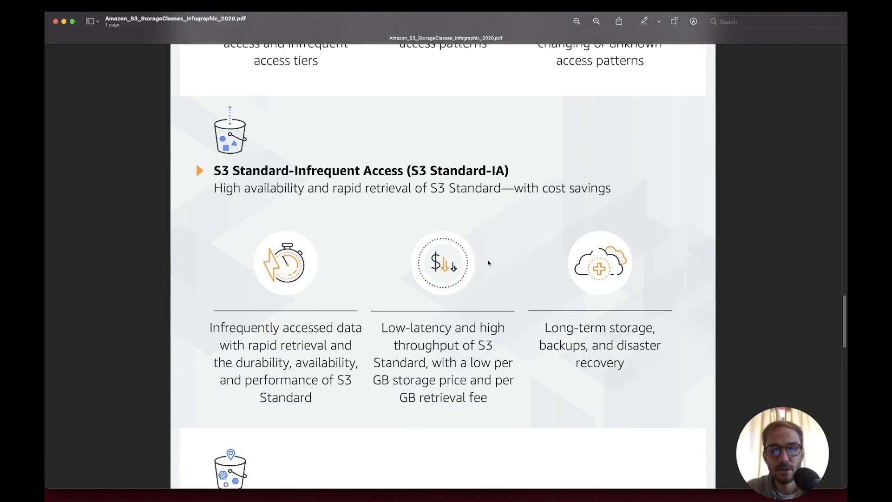
scroll(down, 3)
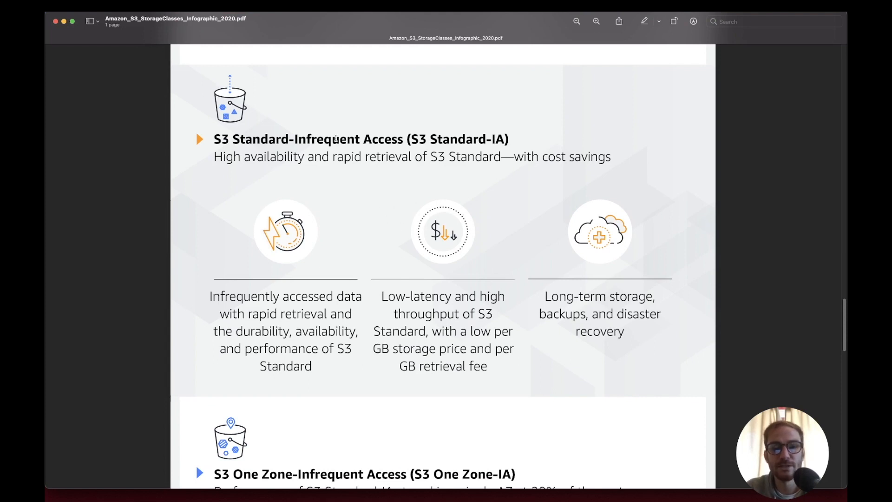
scroll(down, 3)
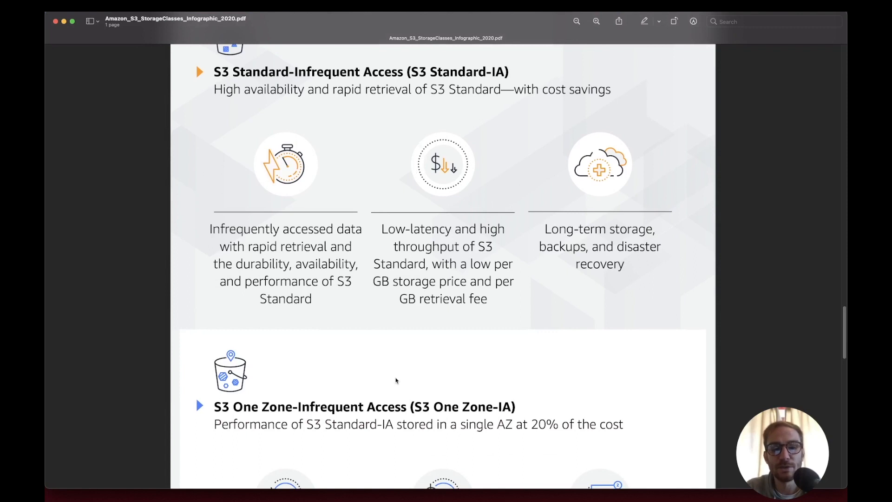
scroll(up, 3)
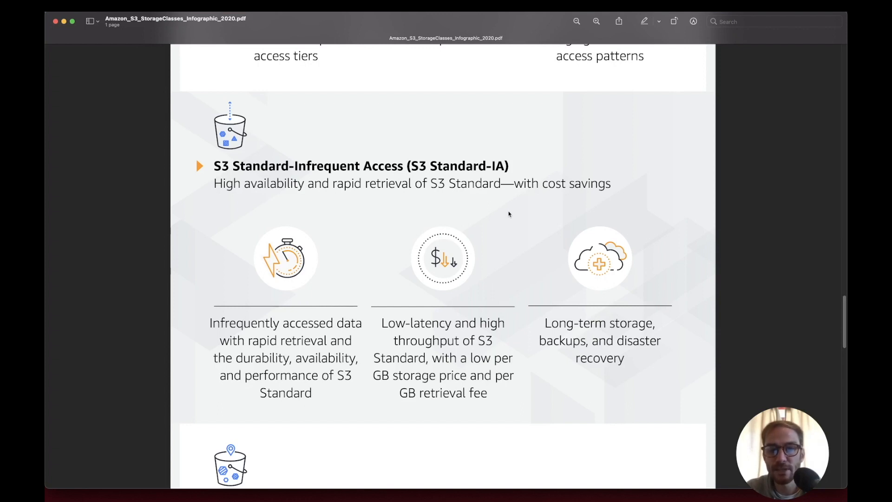
mouse_move(373, 210)
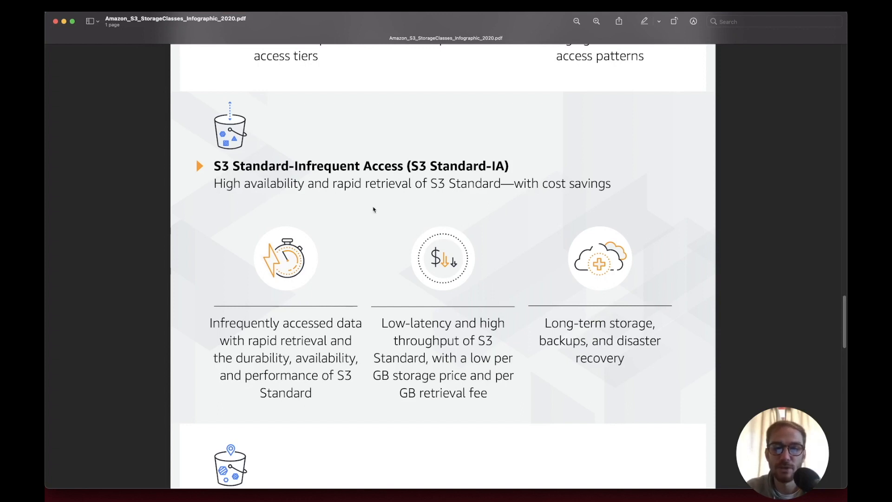
scroll(down, 3)
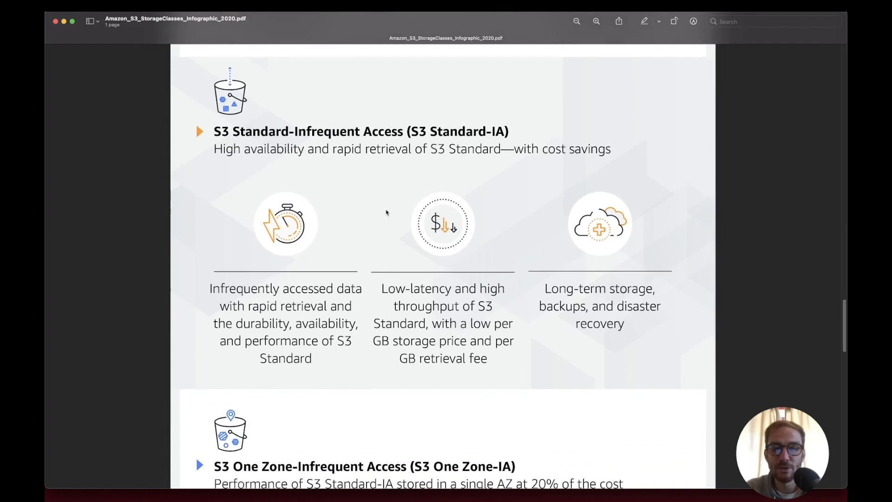
scroll(down, 3)
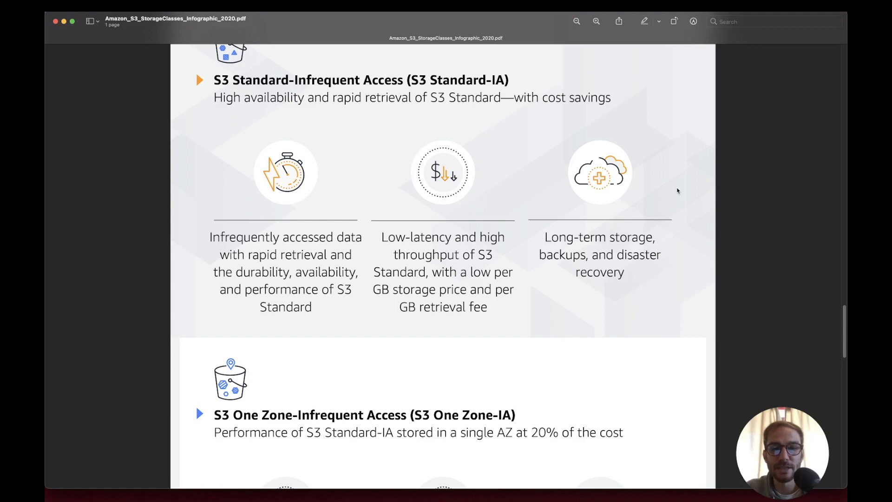
scroll(down, 3)
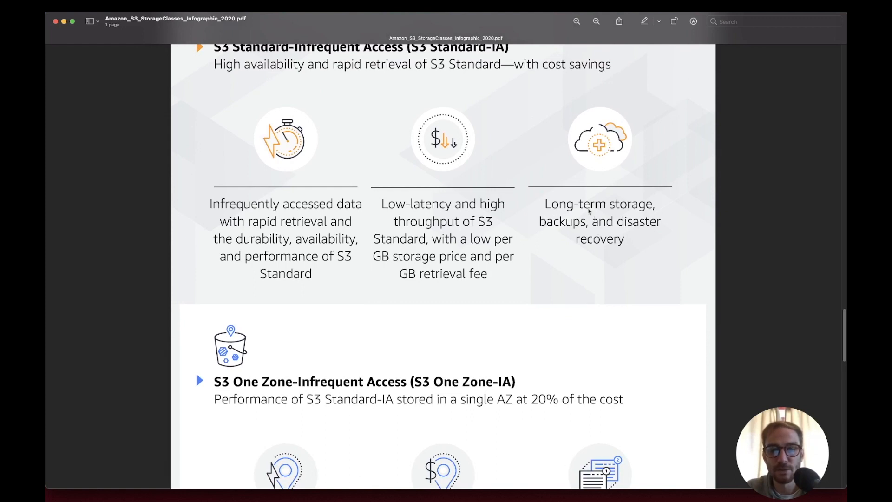
scroll(down, 3)
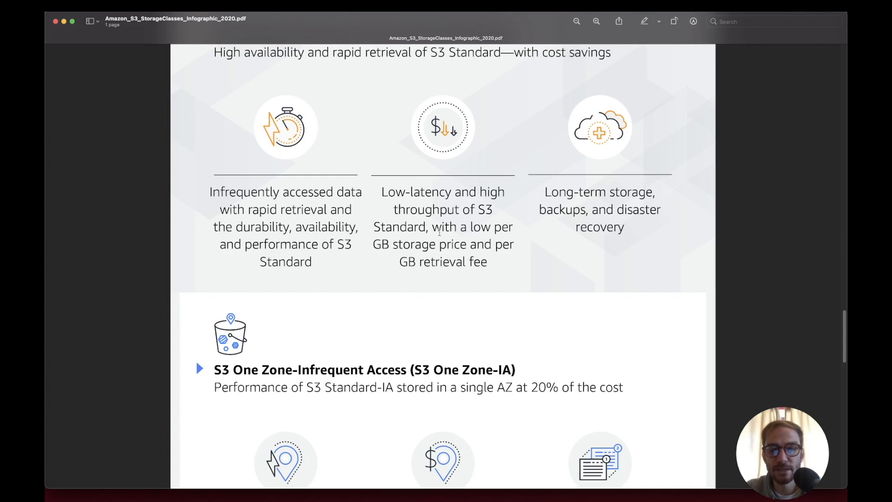
mouse_move(528, 240)
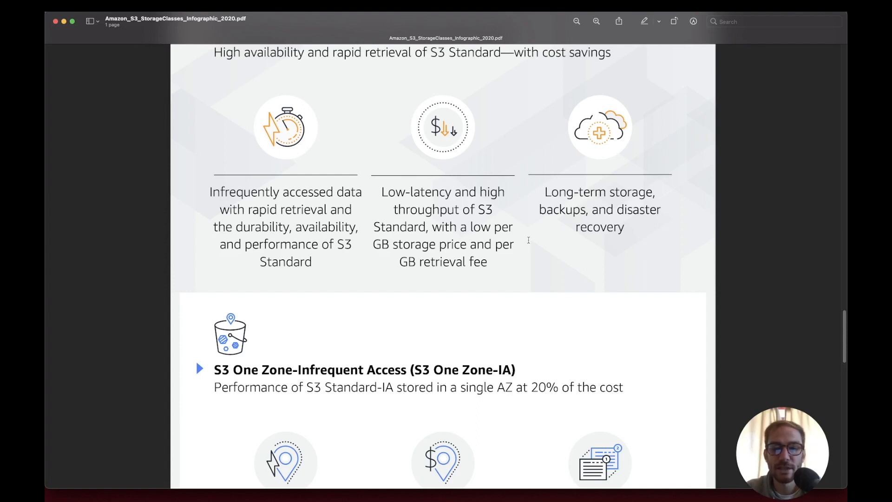
mouse_move(608, 312)
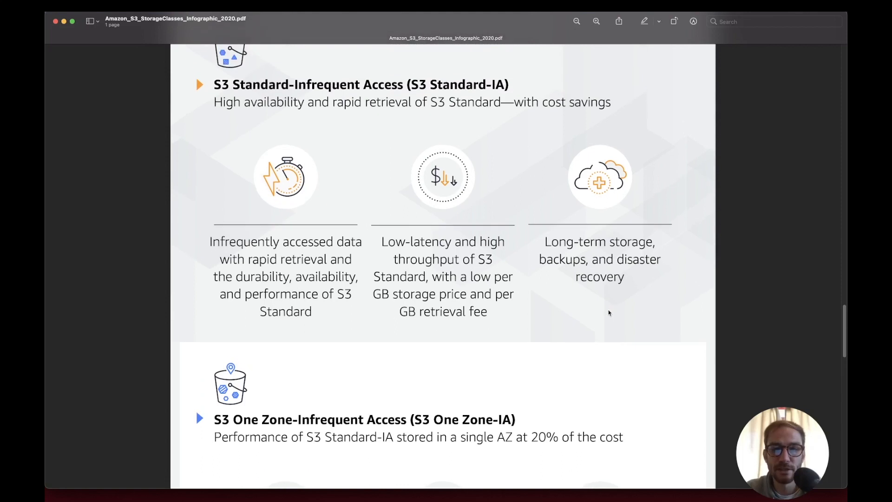
scroll(down, 3)
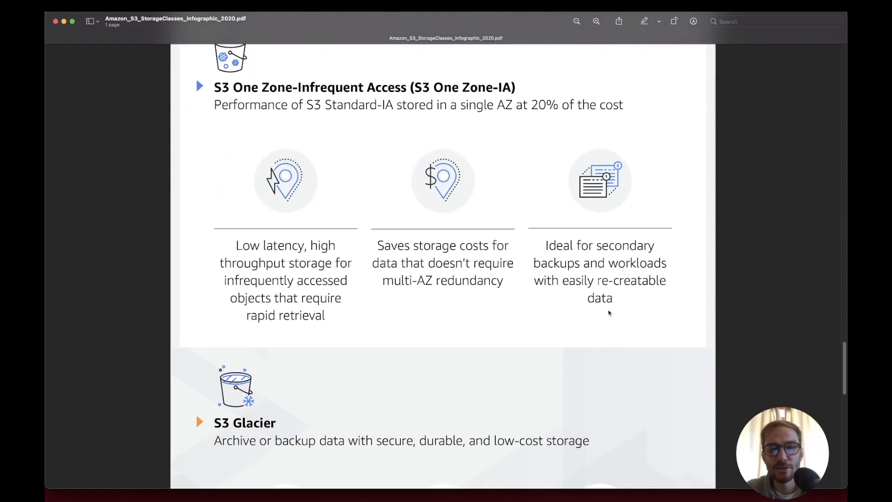
mouse_move(275, 104)
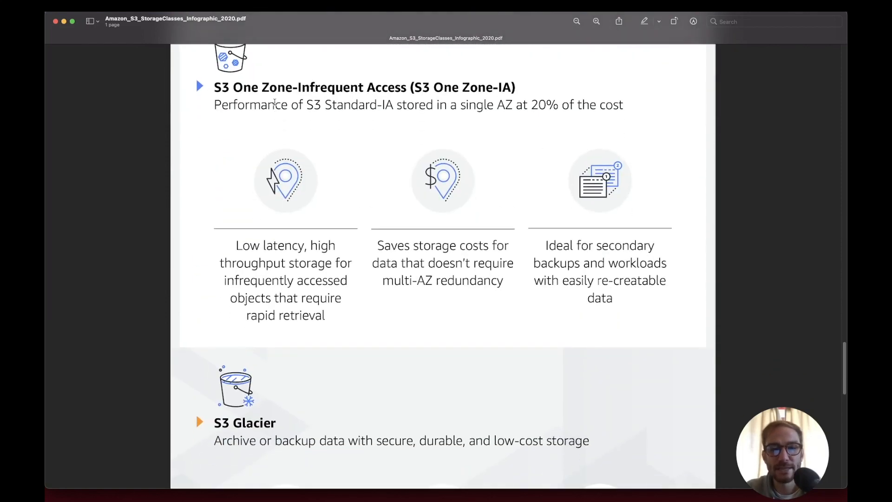
mouse_move(379, 123)
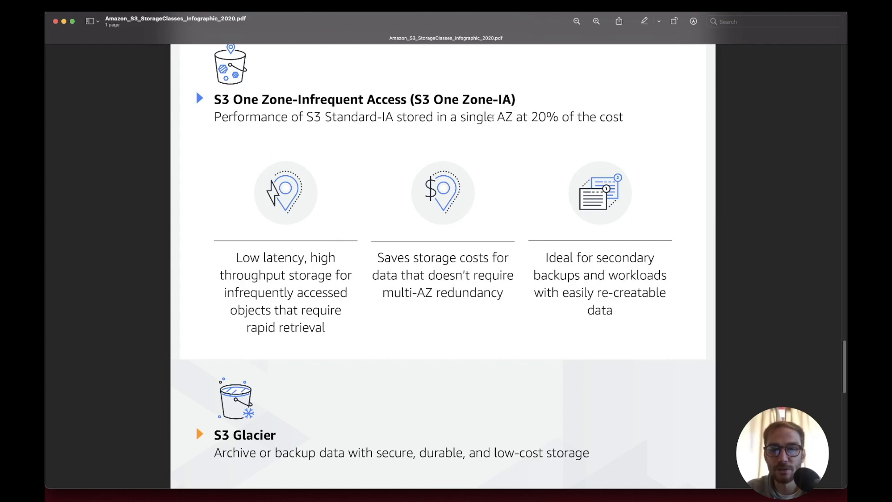
scroll(down, 3)
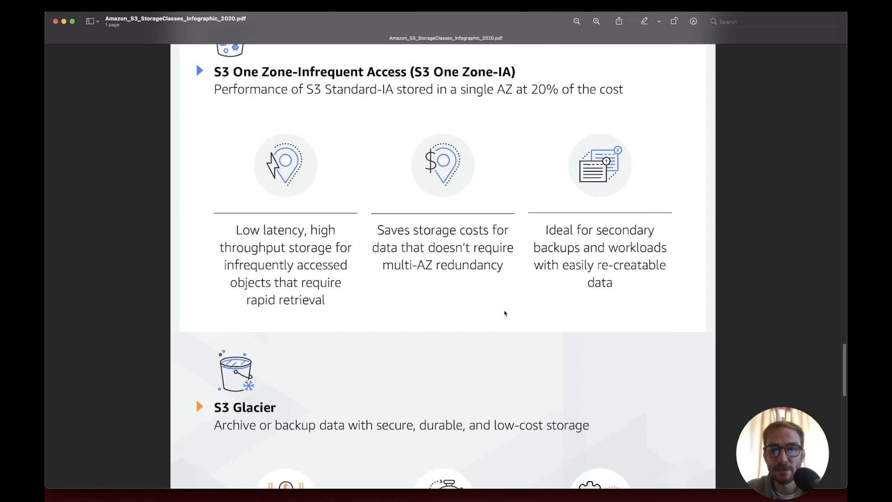
mouse_move(524, 319)
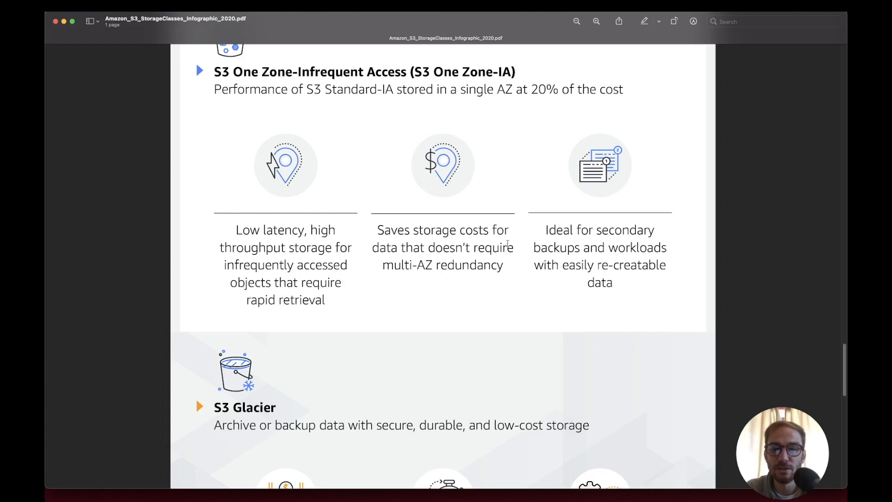
mouse_move(517, 163)
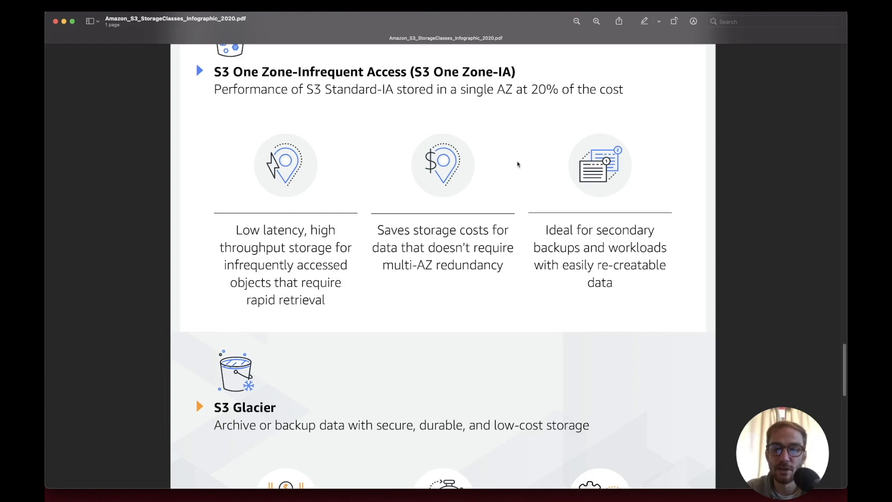
scroll(down, 3)
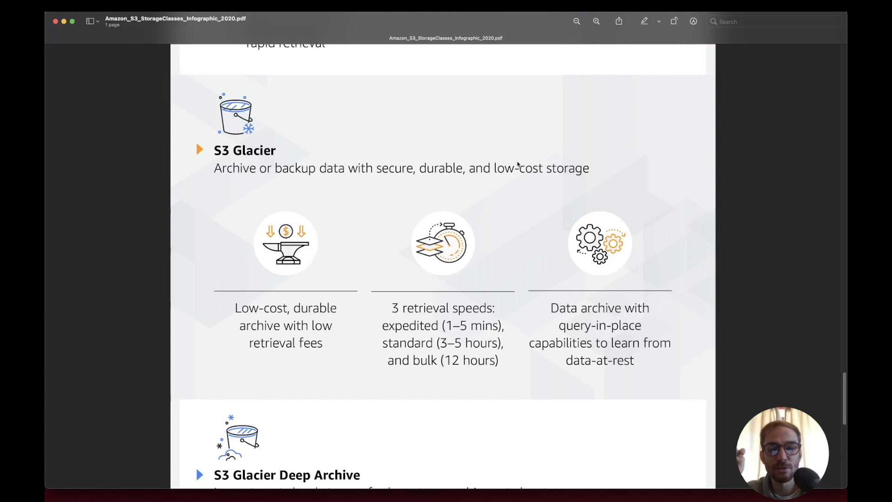
mouse_move(518, 218)
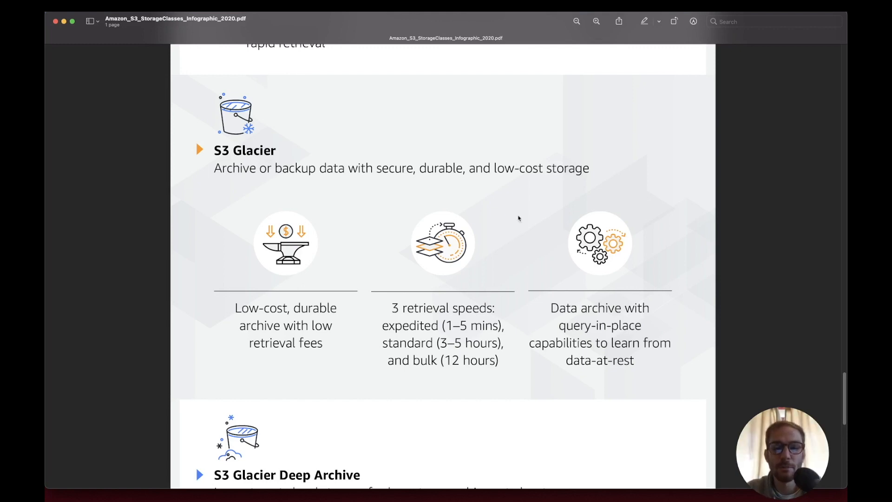
scroll(down, 3)
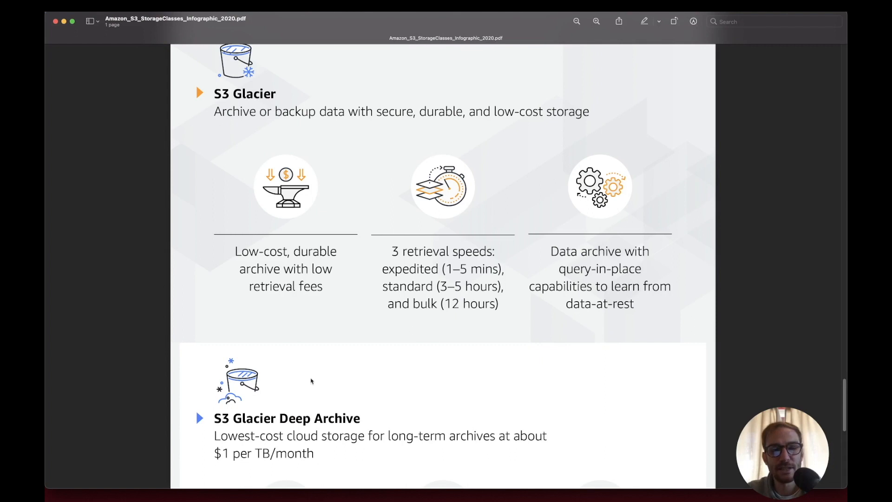
mouse_move(286, 382)
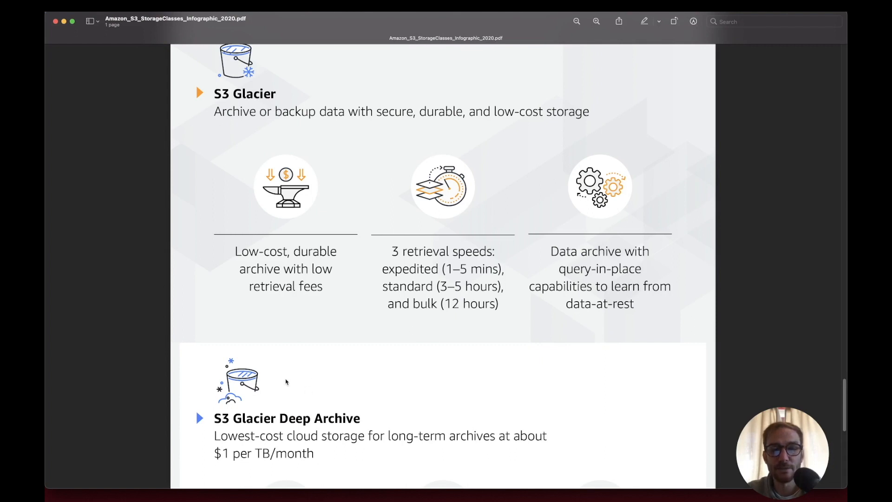
mouse_move(400, 374)
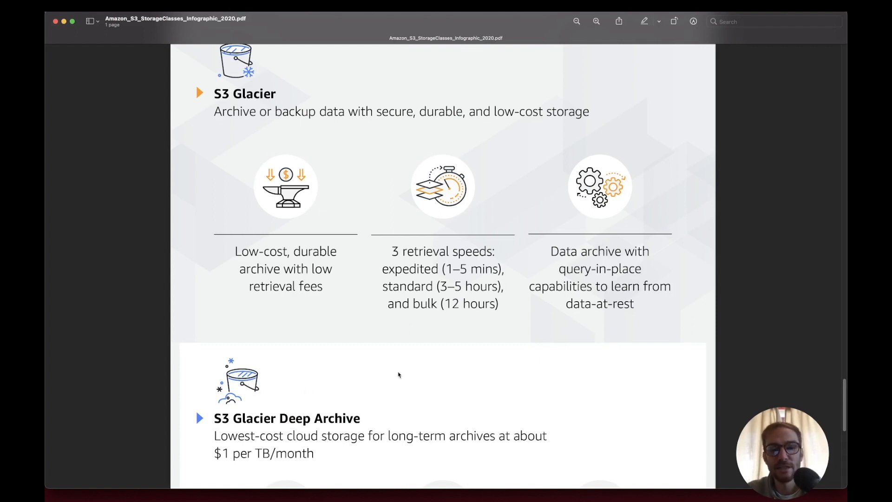
mouse_move(367, 236)
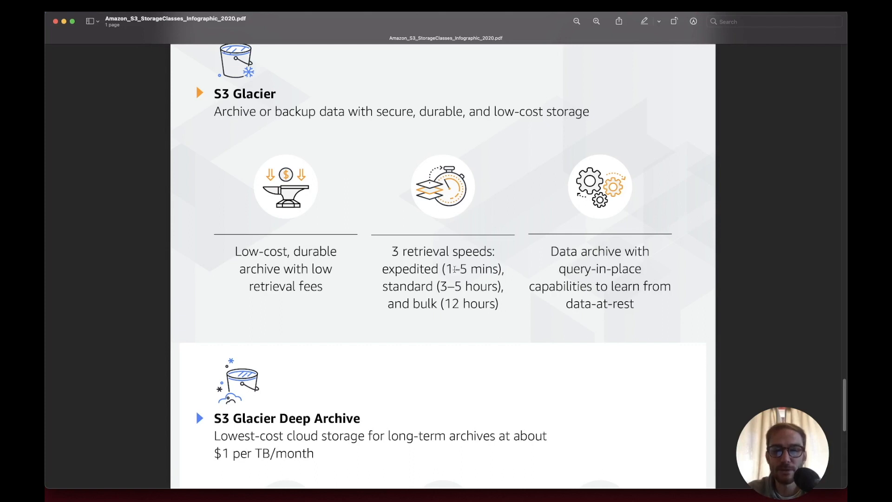
mouse_move(459, 300)
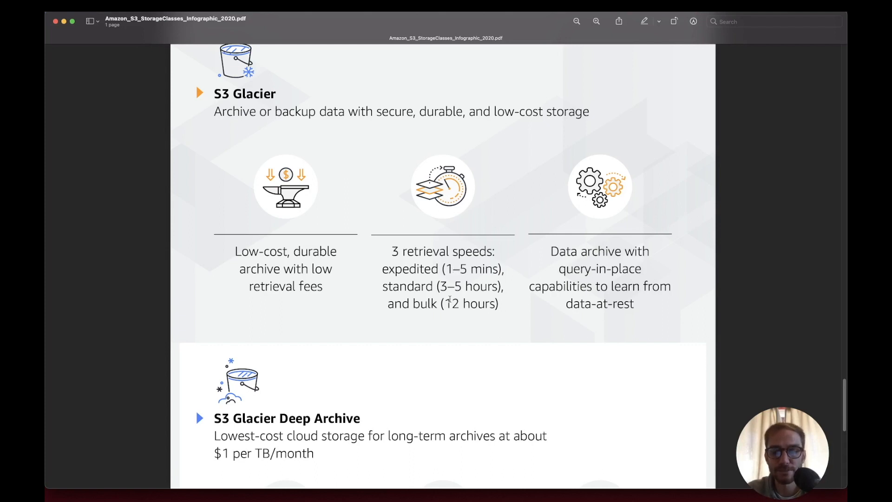
scroll(down, 3)
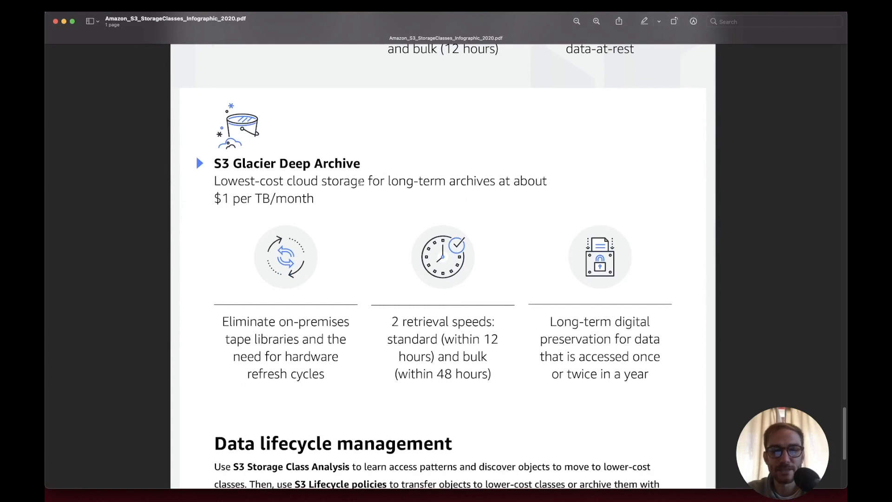
mouse_move(424, 182)
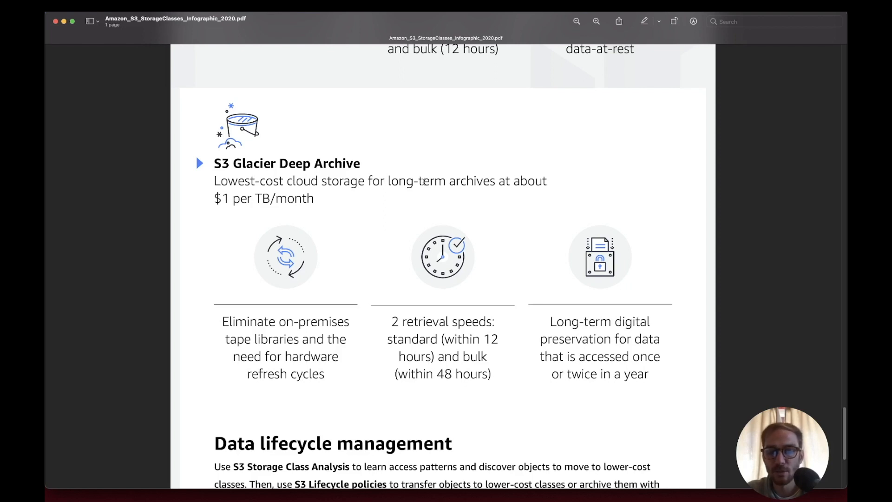
scroll(down, 3)
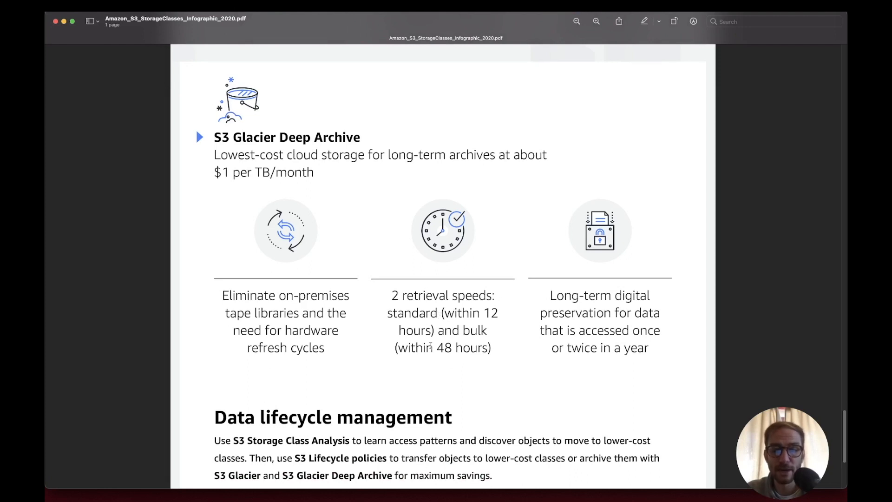
scroll(down, 3)
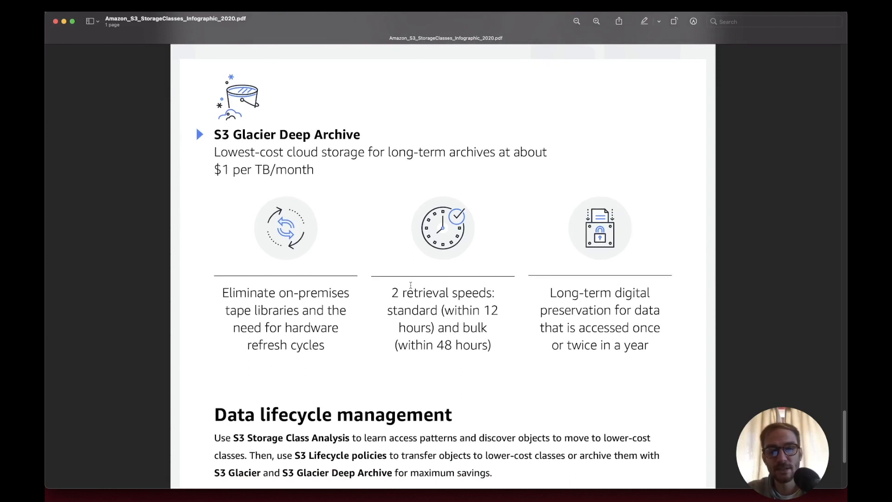
scroll(up, 3)
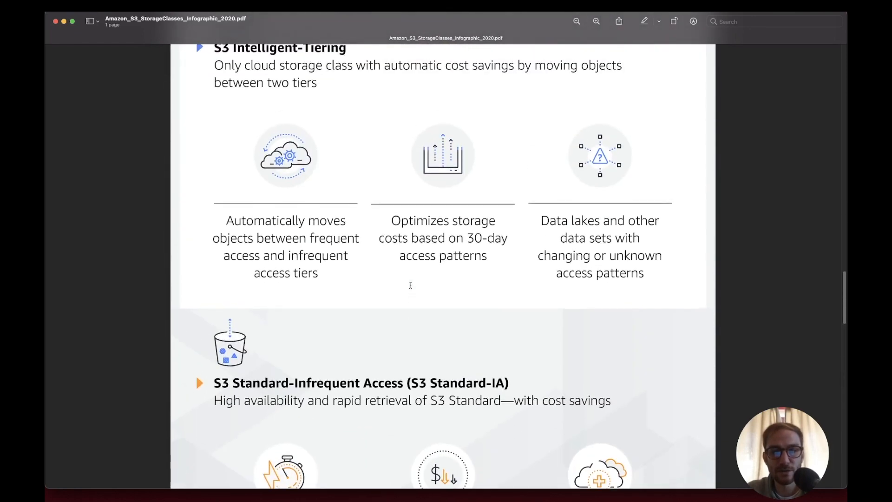
scroll(down, 3)
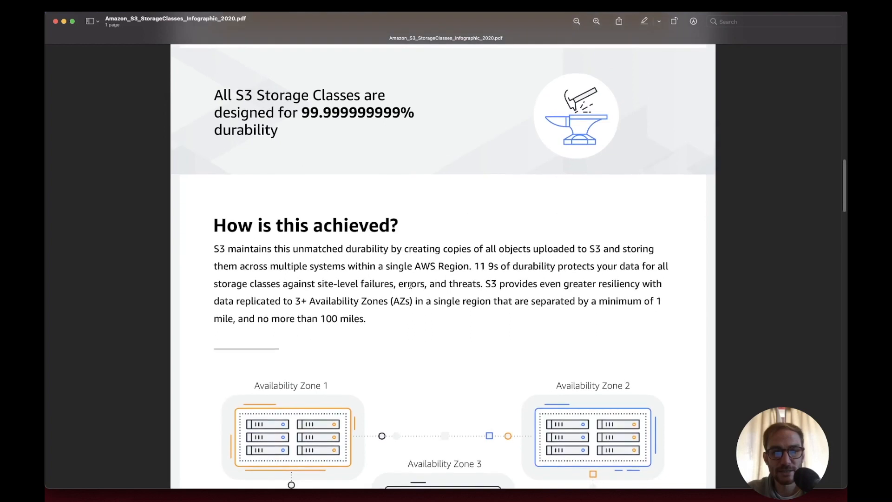
scroll(down, 3)
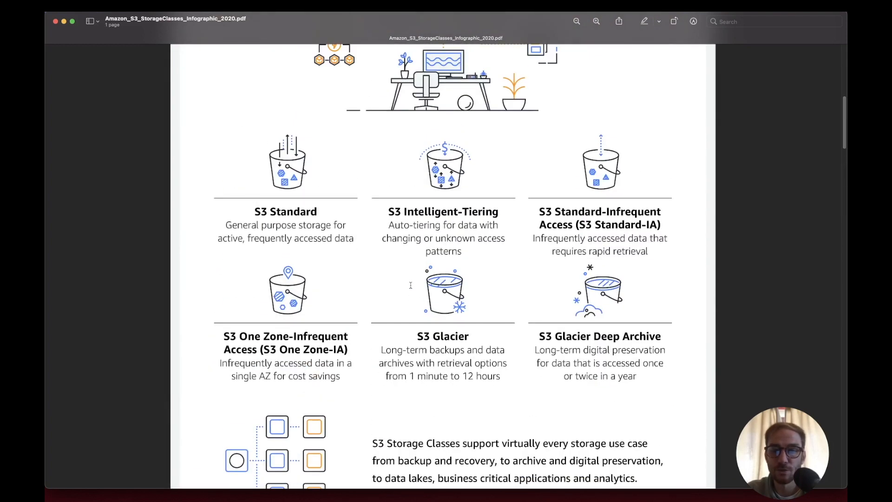
mouse_move(675, 383)
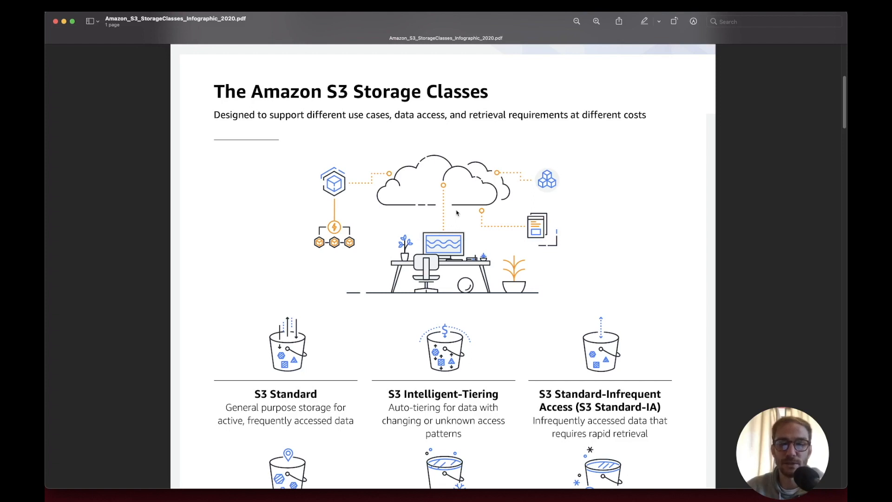
mouse_move(510, 242)
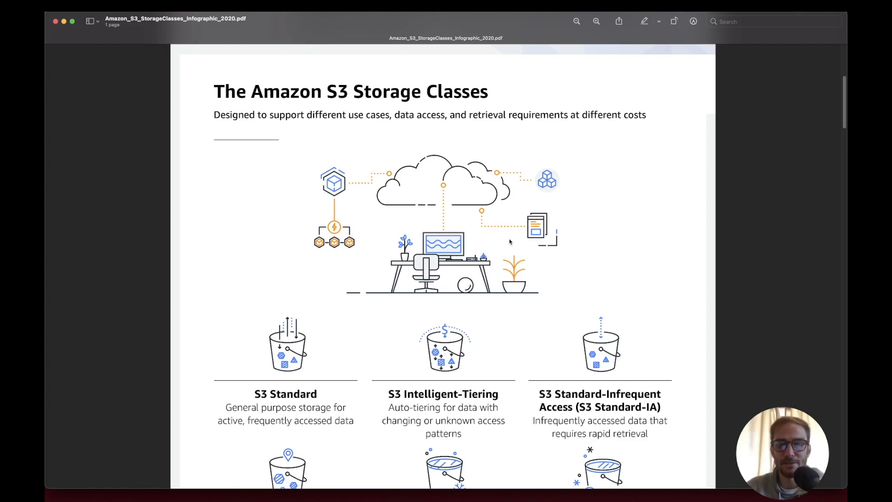